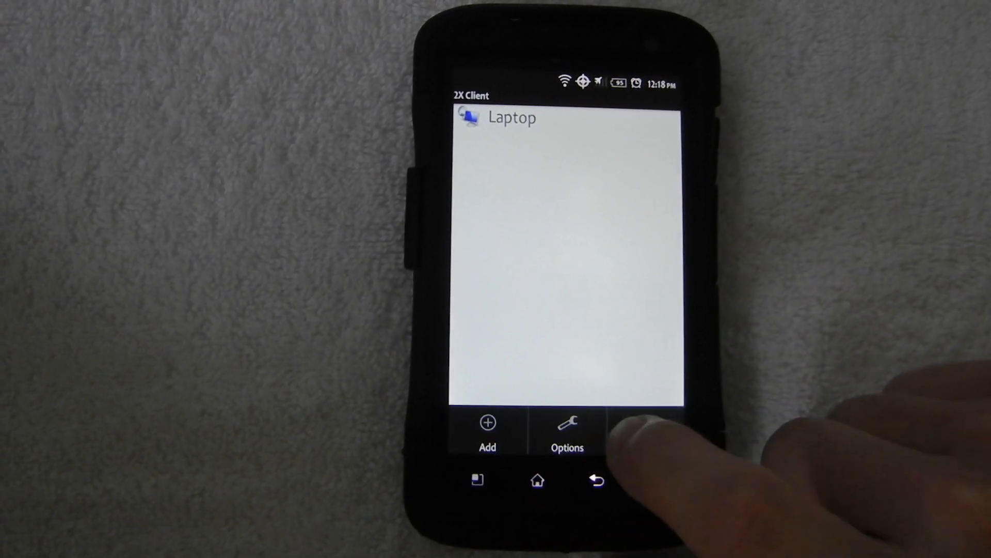
Step: Open the saved Laptop connection's properties for editing via the menu's Edit option
{"action": "left_click", "coordinate": [487, 430]}
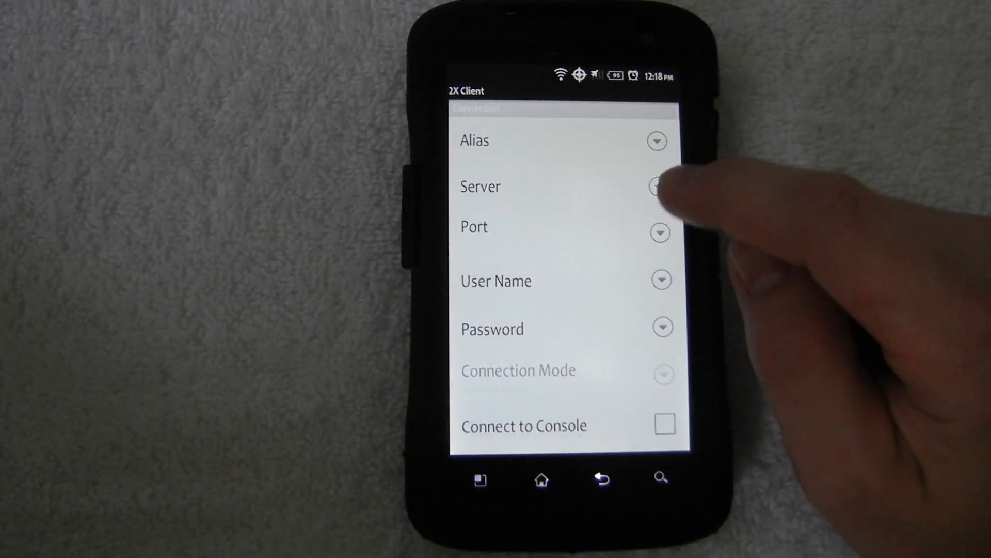
{"action": "left_click", "coordinate": [656, 141]}
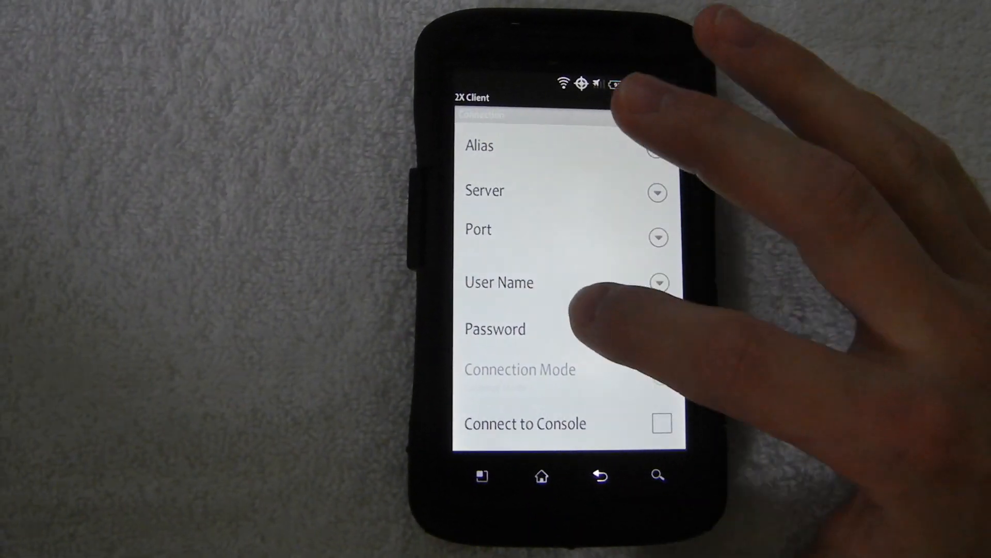
Step: Tick Desktop Background, Themes, Show Contents while dragging and the other display options
{"action": "scroll", "scroll_direction": "up", "scroll_amount": 3}
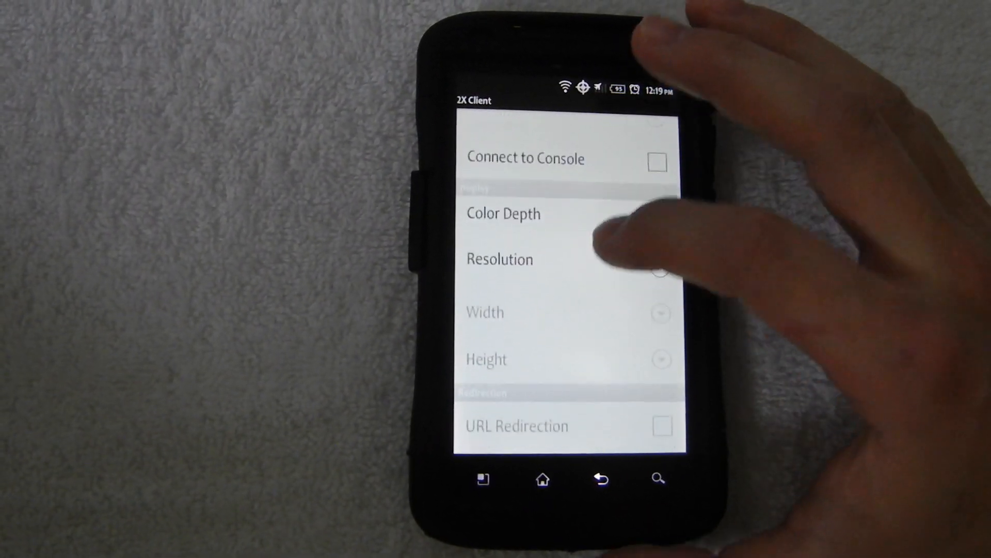
{"action": "scroll", "scroll_direction": "down", "scroll_amount": 3}
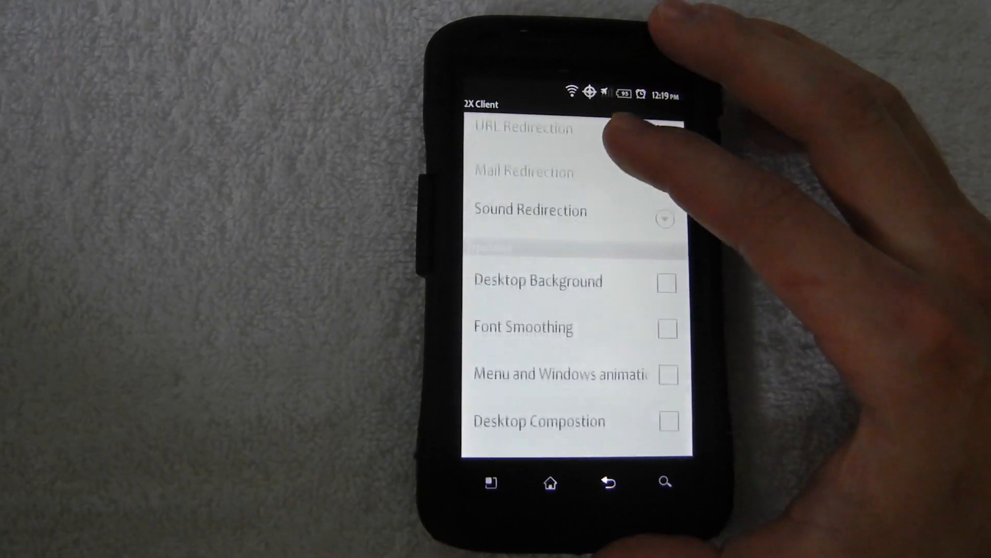
{"action": "scroll", "scroll_direction": "up", "scroll_amount": 3}
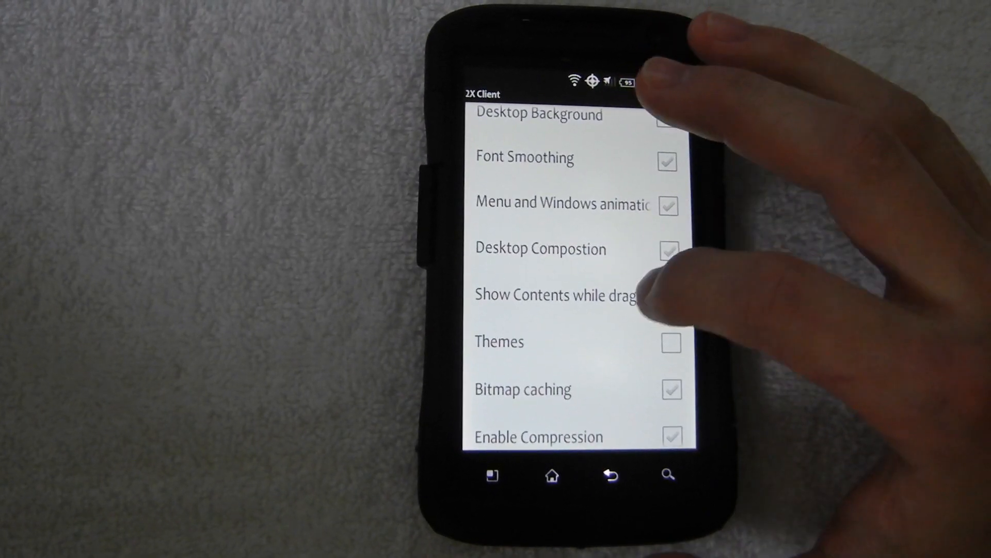
{"action": "left_click", "coordinate": [669, 341]}
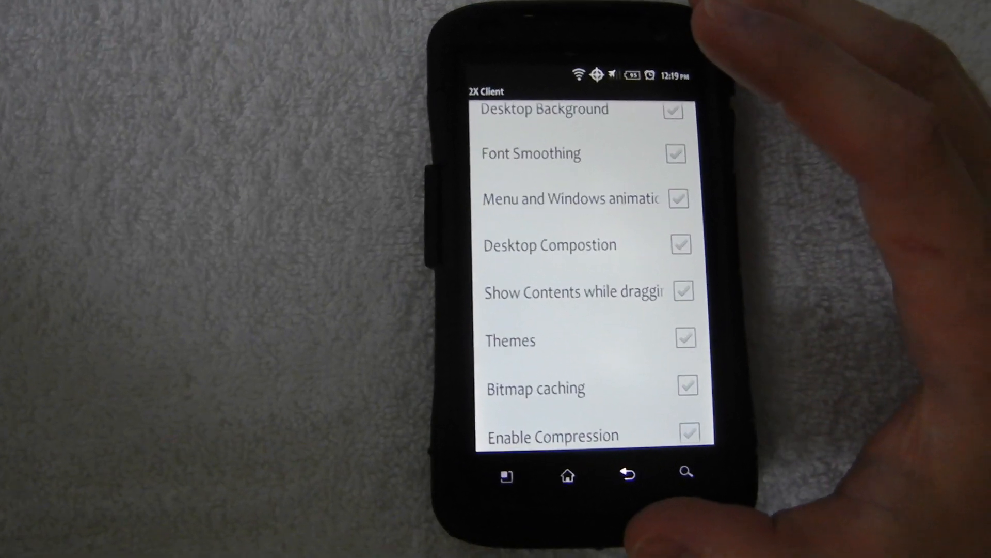
{"action": "left_click", "coordinate": [676, 153]}
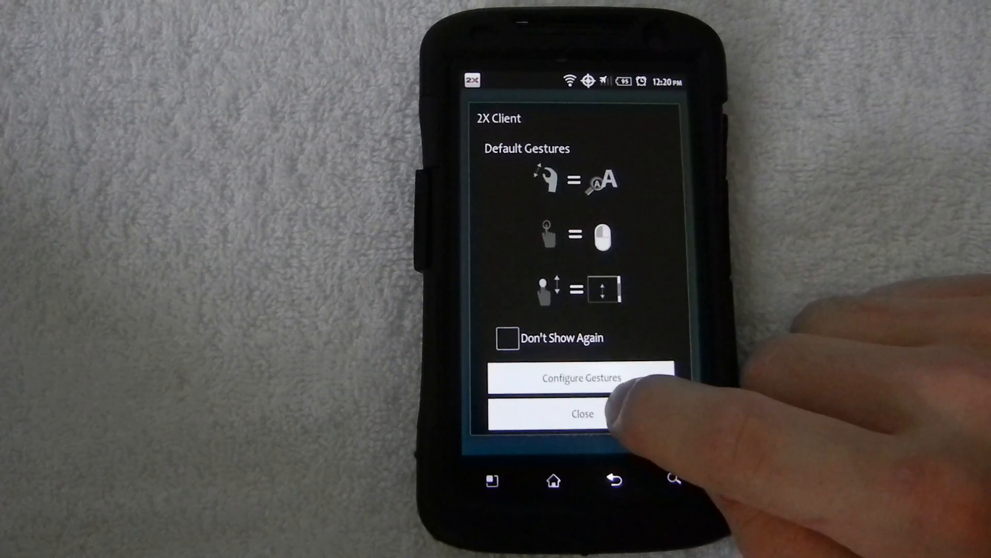
Step: Close the Default Gestures guide to reveal the remote Windows Computer window
{"action": "left_click", "coordinate": [580, 413]}
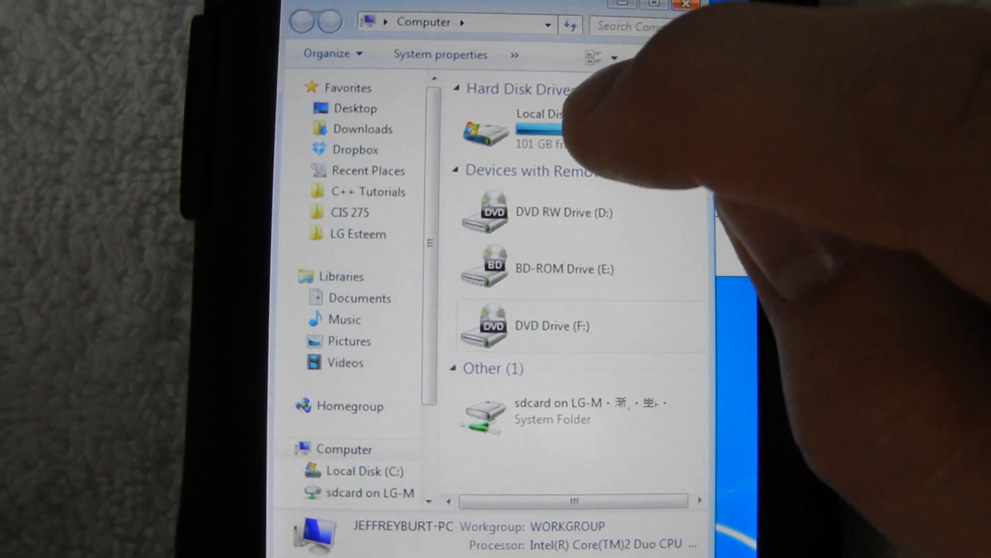
Step: Open Local Disk (C:) in remote Explorer and select its search box
{"action": "left_click", "coordinate": [540, 138]}
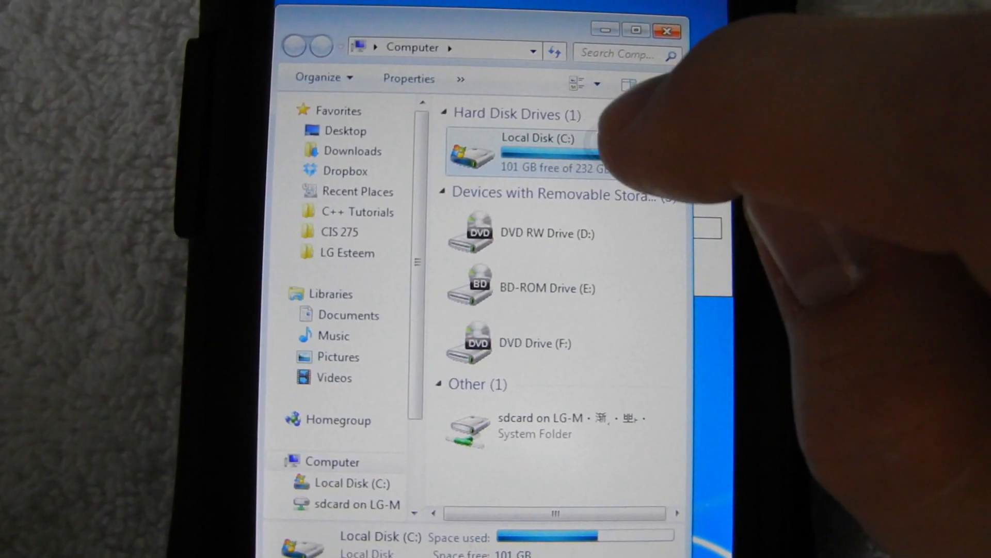
{"action": "double_click", "coordinate": [534, 152]}
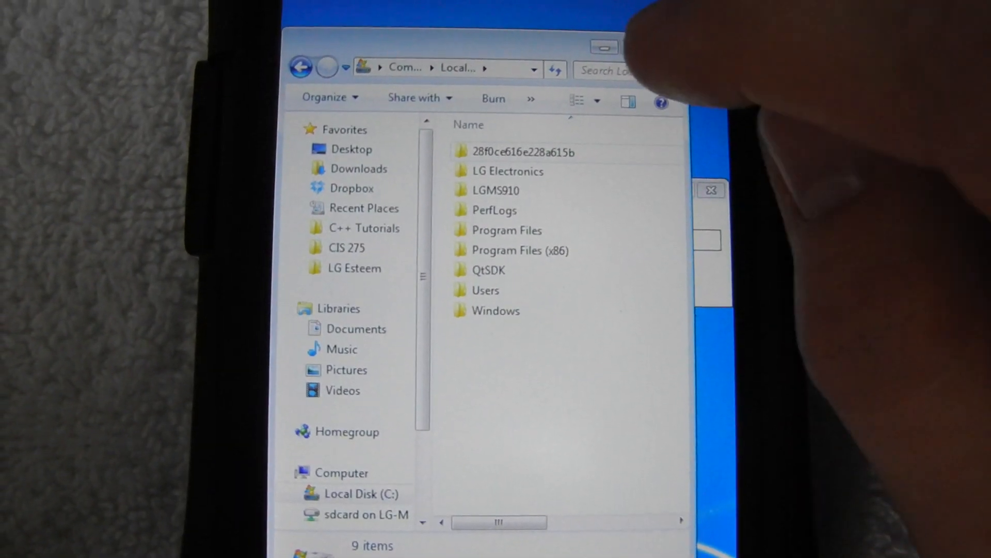
{"action": "left_click", "coordinate": [604, 70]}
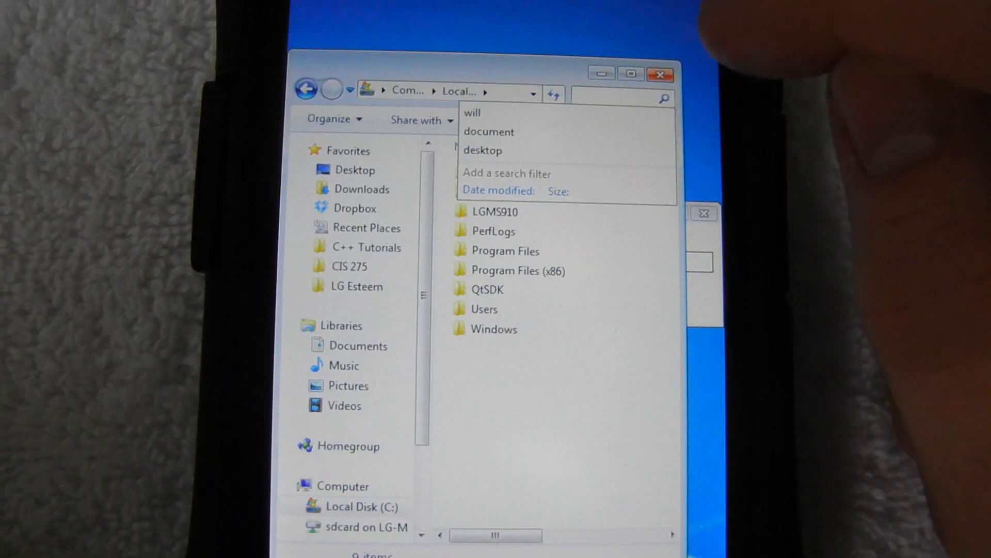